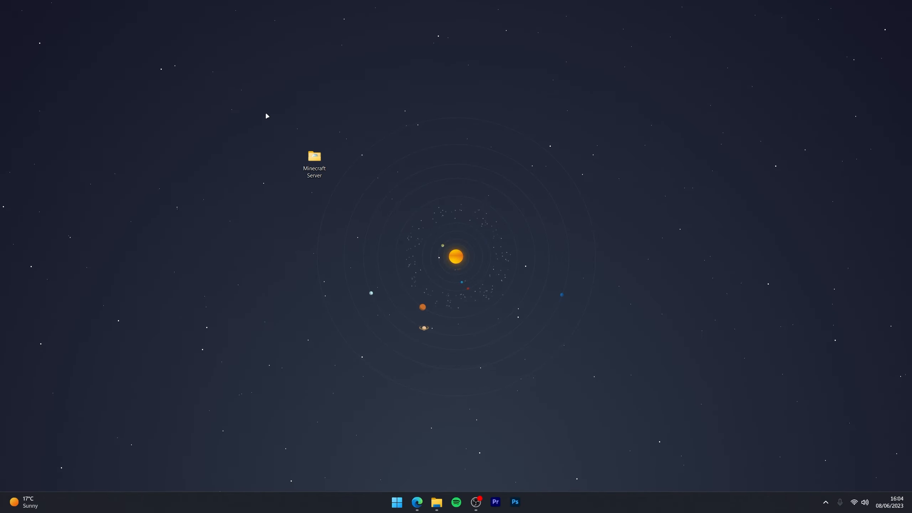
- Open the Minecraft Server folder and inspect its contents and options
click(314, 161)
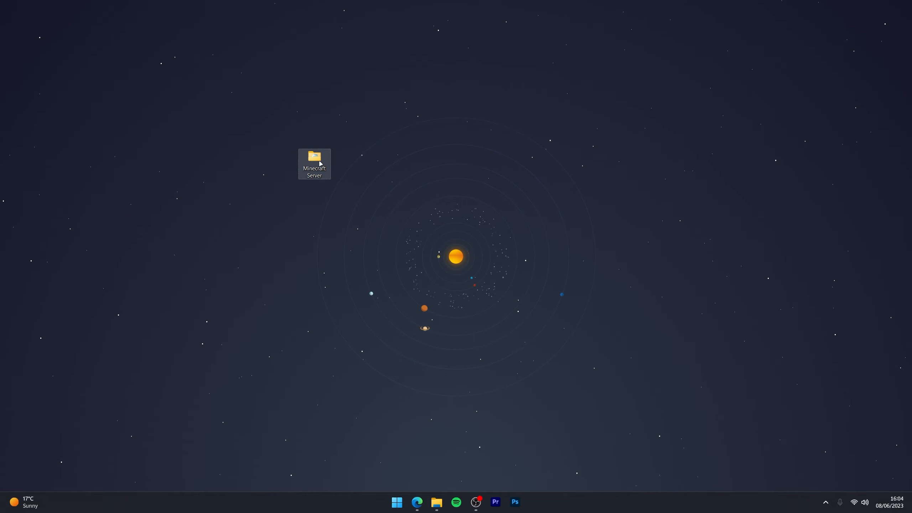
double_click(314, 160)
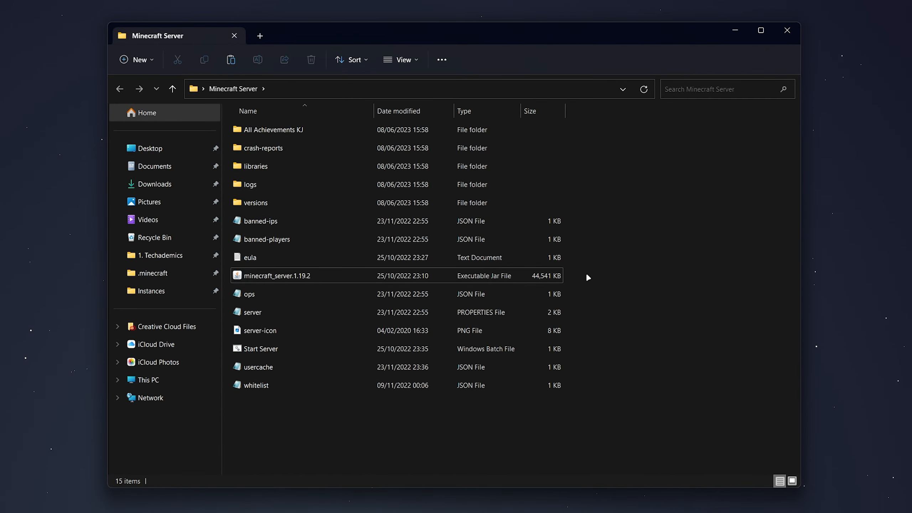
click(279, 275)
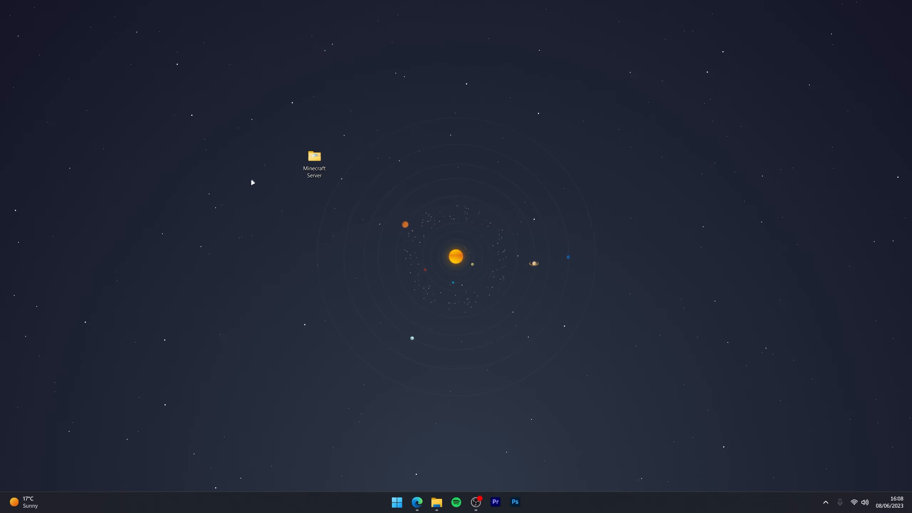
click(314, 163)
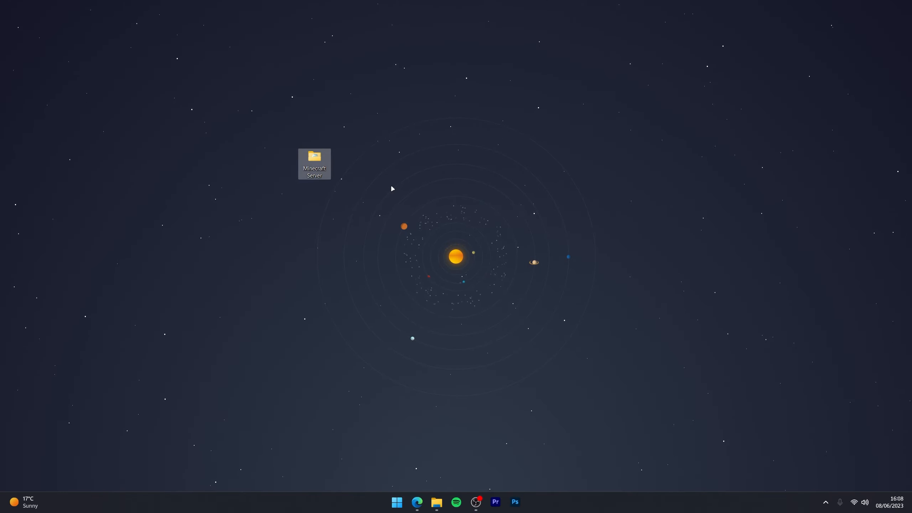
right_click(314, 162)
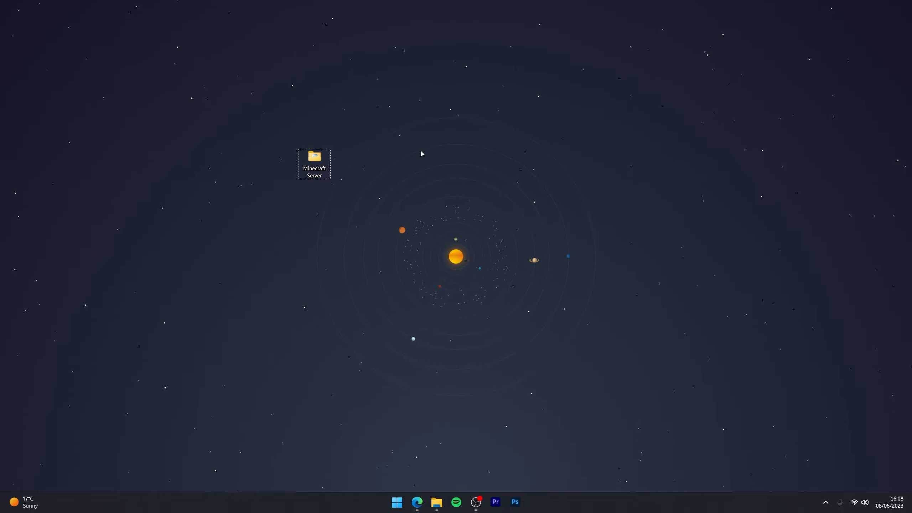
mouse_move(382, 188)
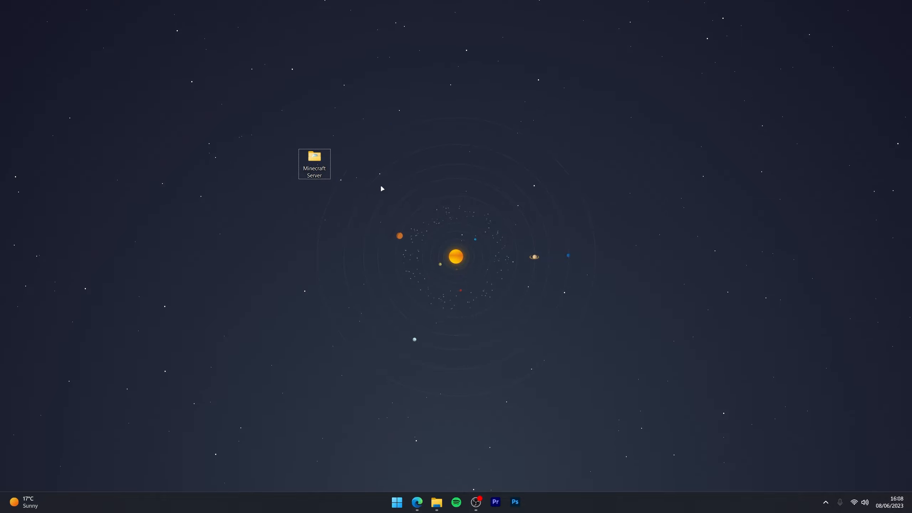
click(314, 164)
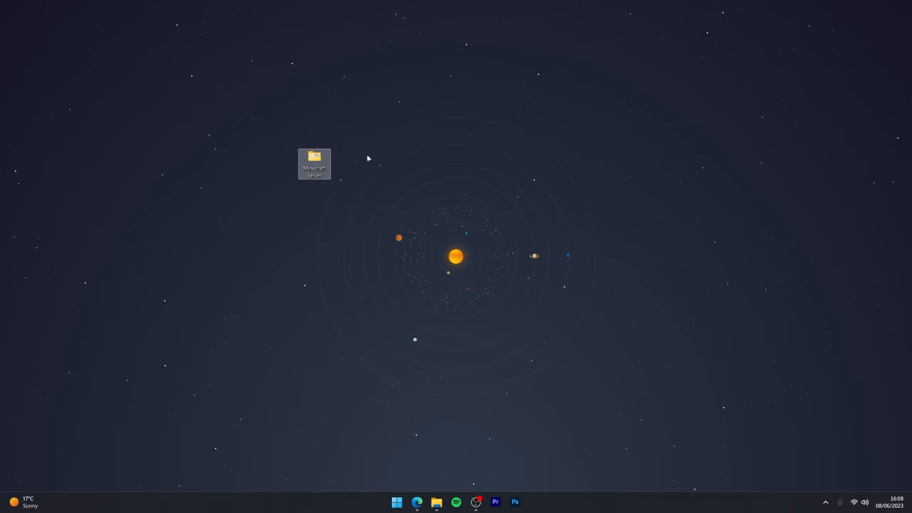
drag(366, 157, 432, 259)
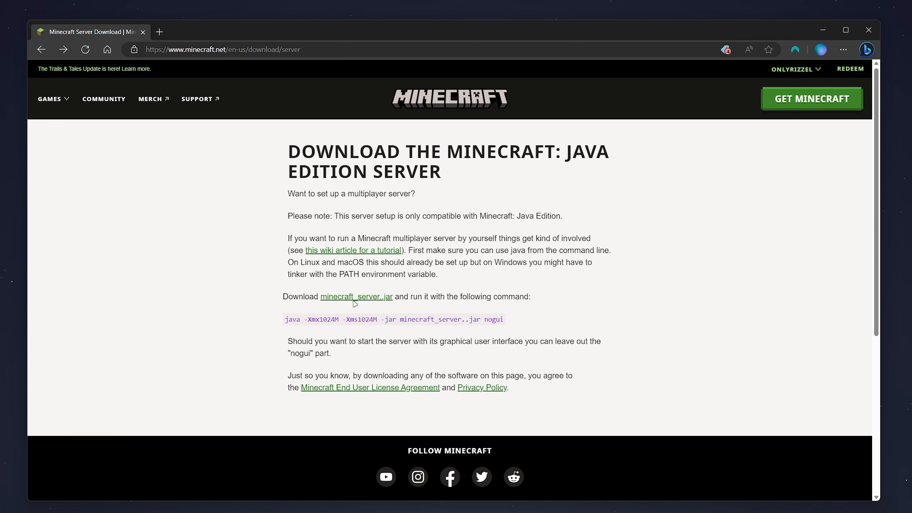
- Download the Java Edition server jar and save it to the Desktop as 'server'
click(356, 297)
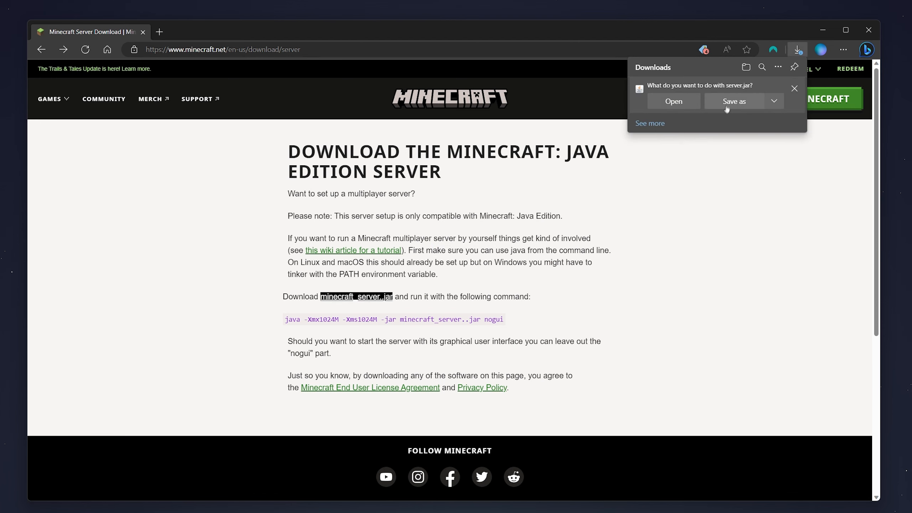
click(733, 101)
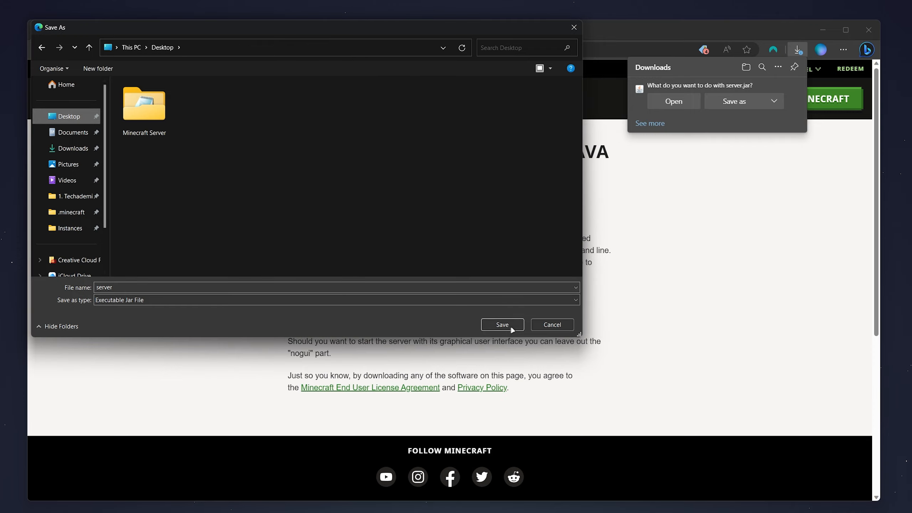
click(501, 324)
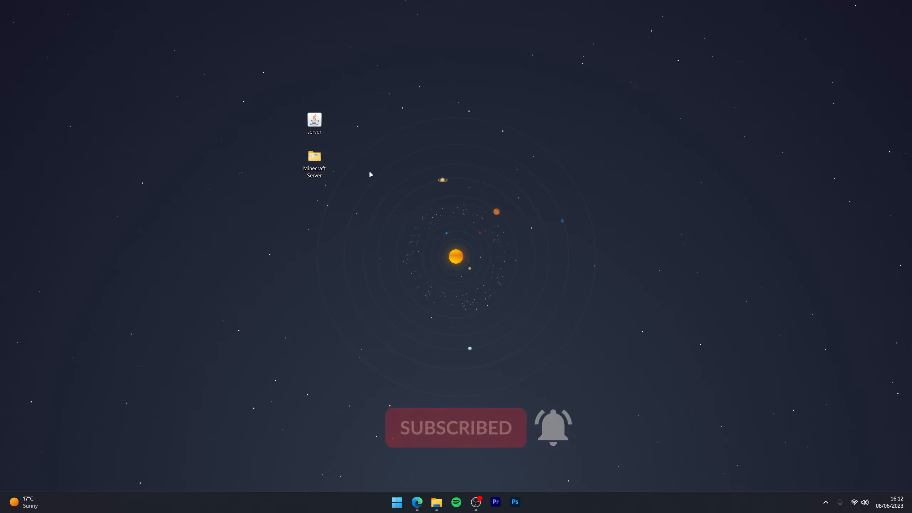
- Move the downloaded server jar into Minecraft Server, replacing minecraft_server.1.19.2.jar
double_click(314, 160)
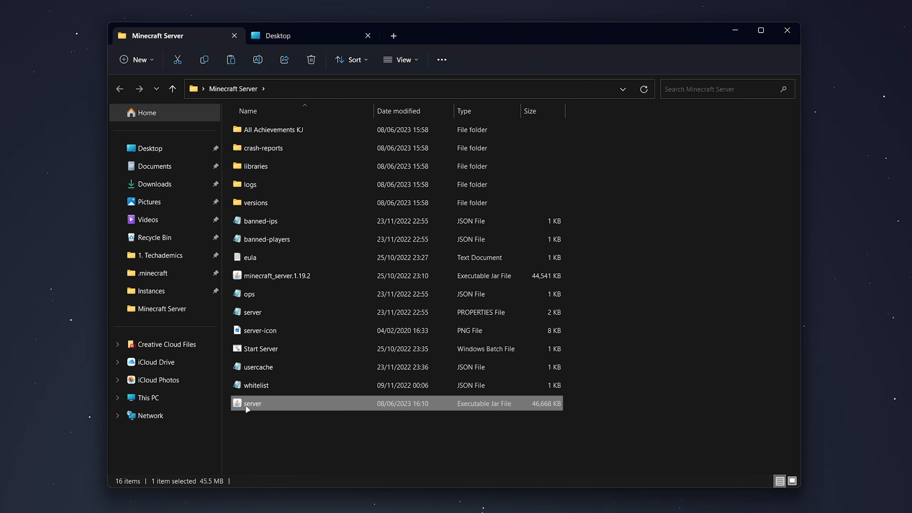
click(277, 275)
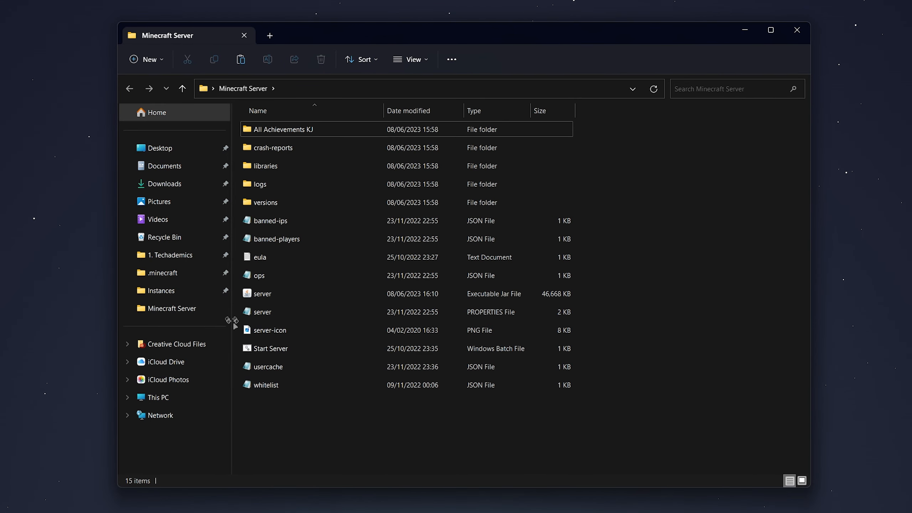
click(261, 293)
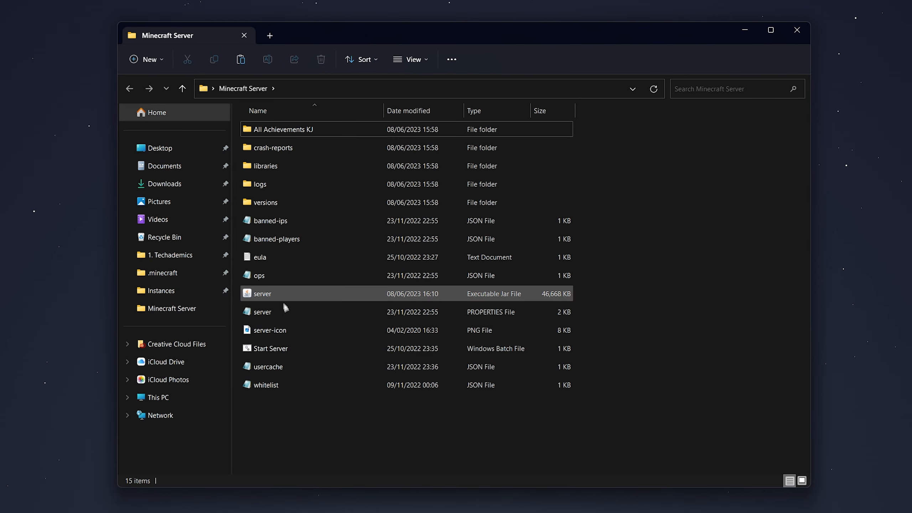
click(270, 348)
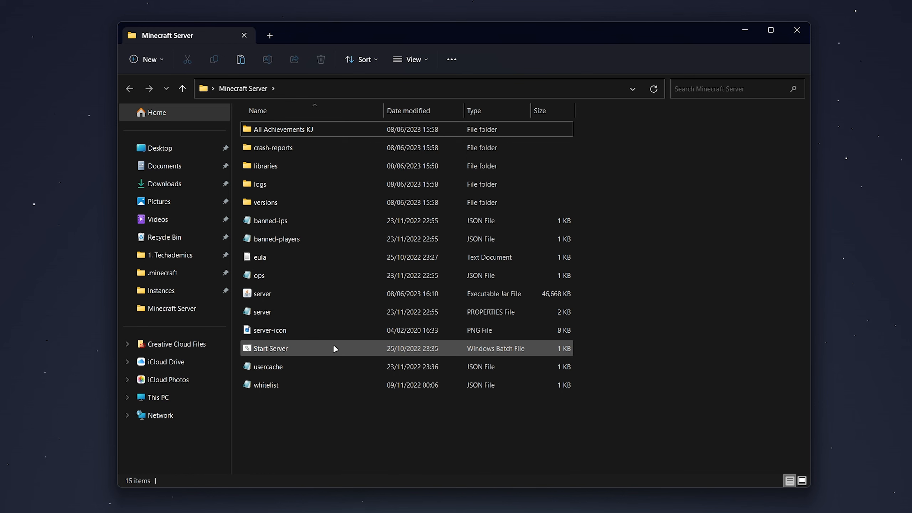
- Rename the new jar to server_1.20 and open Start Server in Notepad
right_click(260, 293)
text(_1.20)
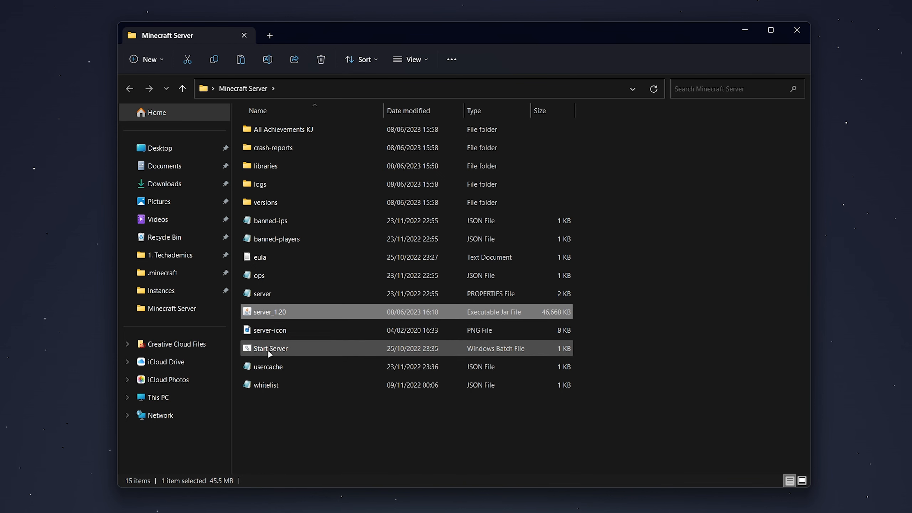
right_click(269, 348)
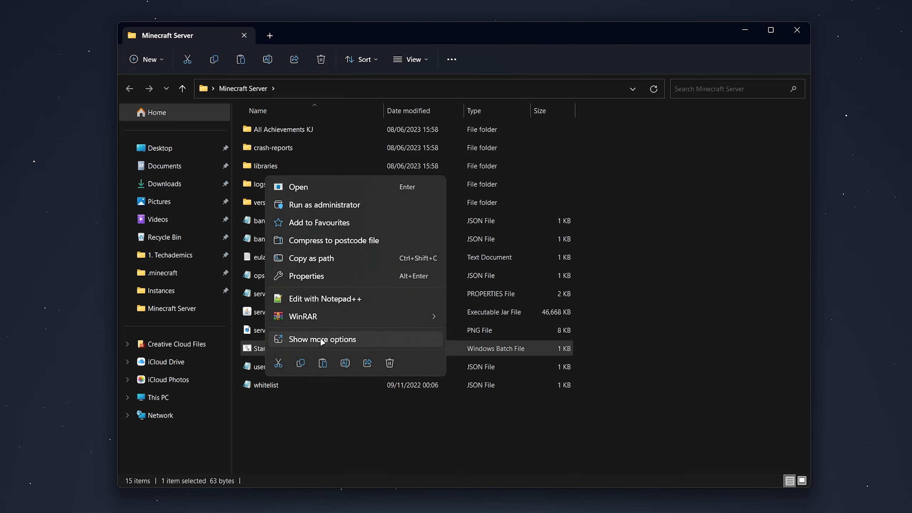
click(321, 339)
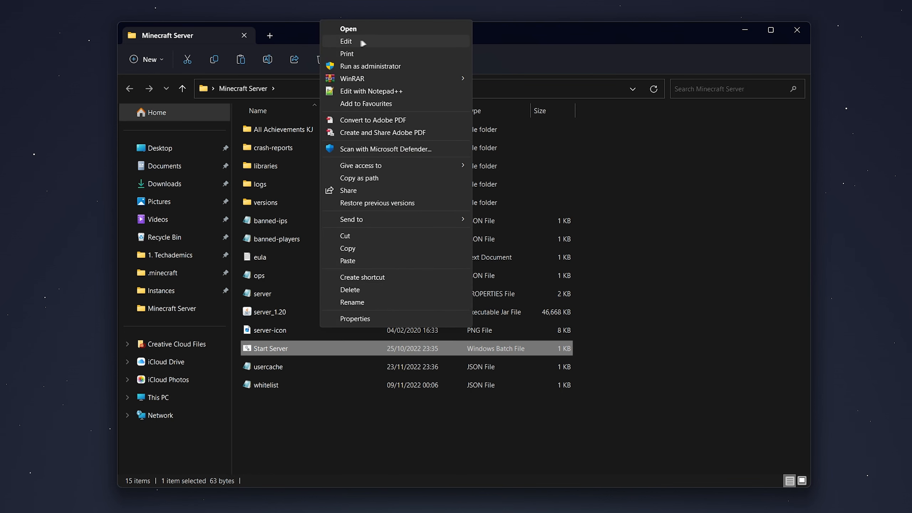
click(345, 41)
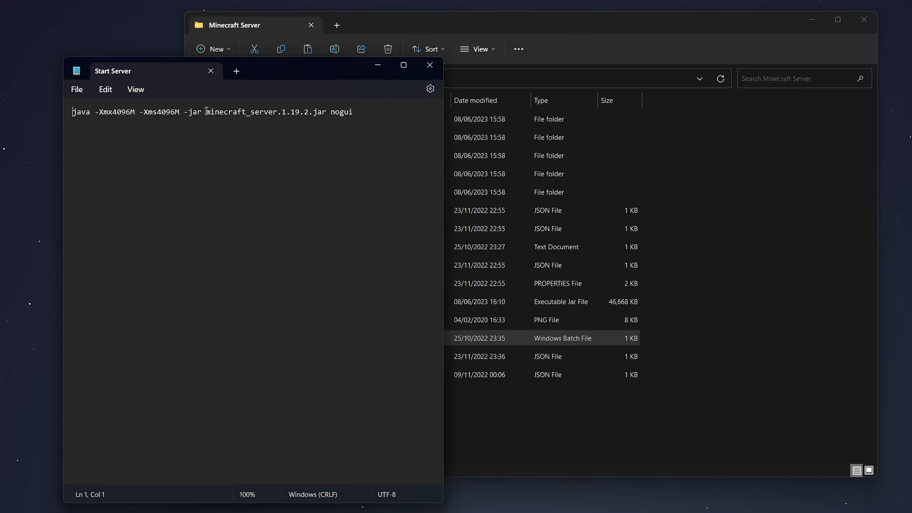
- Replace the old jar name in the Start Server java command with server_1.20
double_click(256, 111)
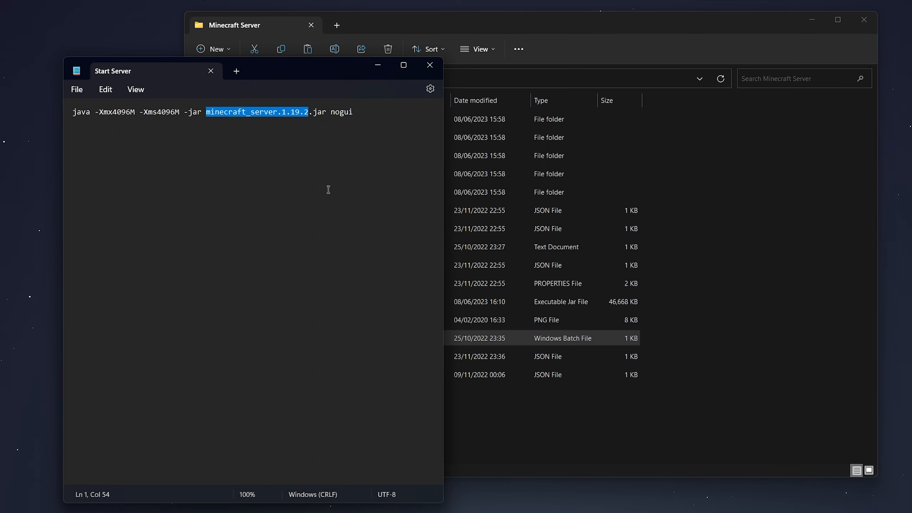
text(server)
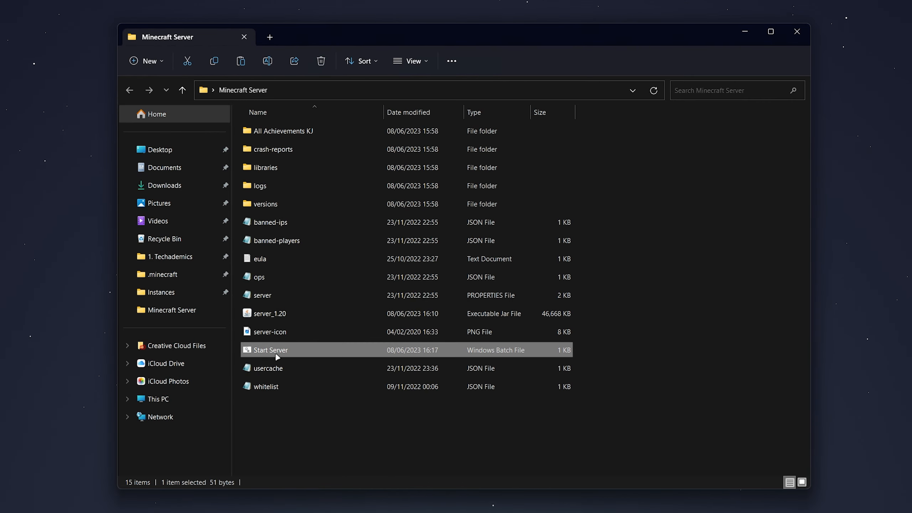
- Run Start Server.bat to launch the updated 1.20 server
double_click(271, 350)
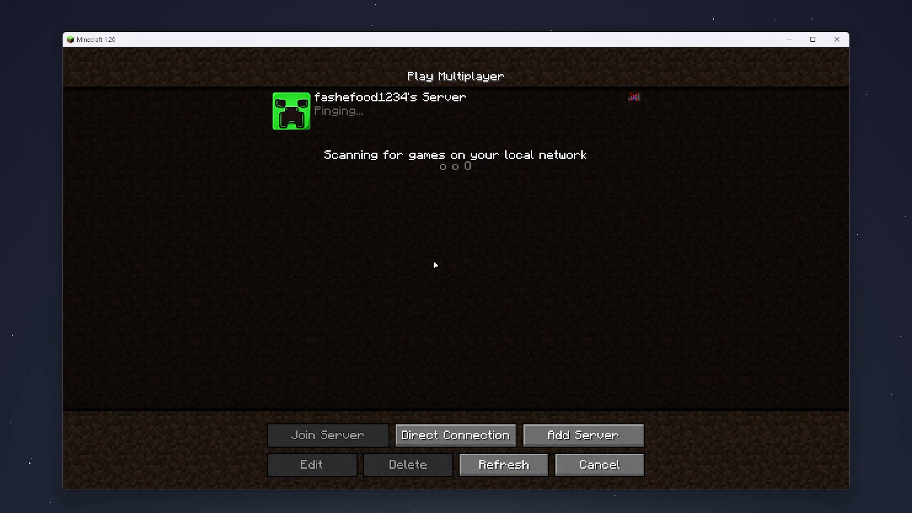
- Join fashefood1234's Server and show the F3 debug screen confirming vanilla 1.20
click(327, 435)
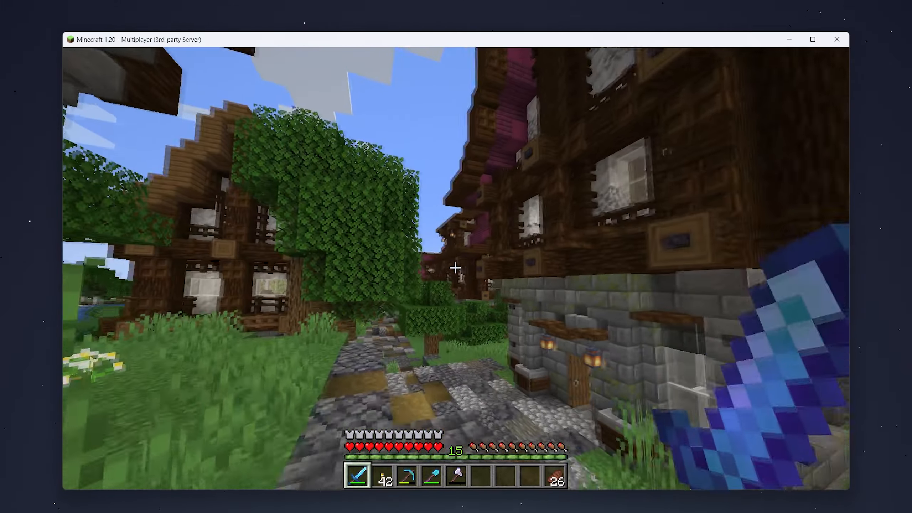
key(f3)
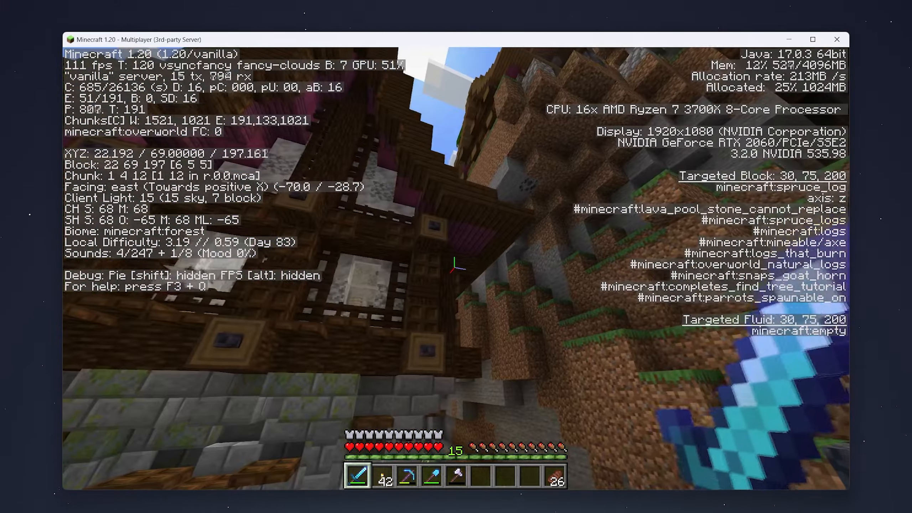